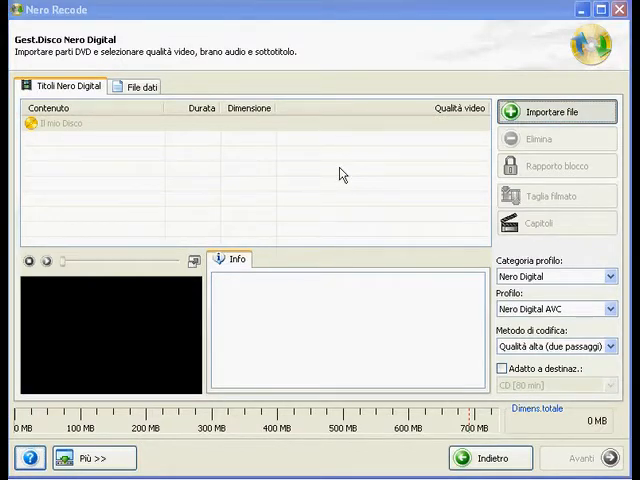
Step: Import a title from the 2_FAST_2_FURIOUS DVD drive via Importare file
left_click(556, 112)
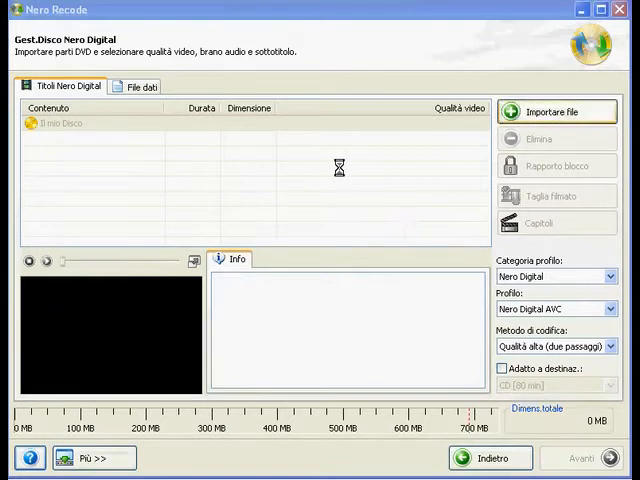
left_click(558, 112)
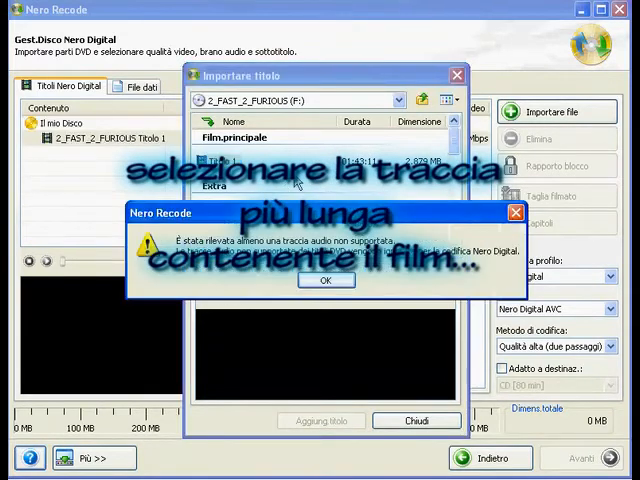
Step: Dismiss the unsupported audio track warning with OK
left_click(324, 280)
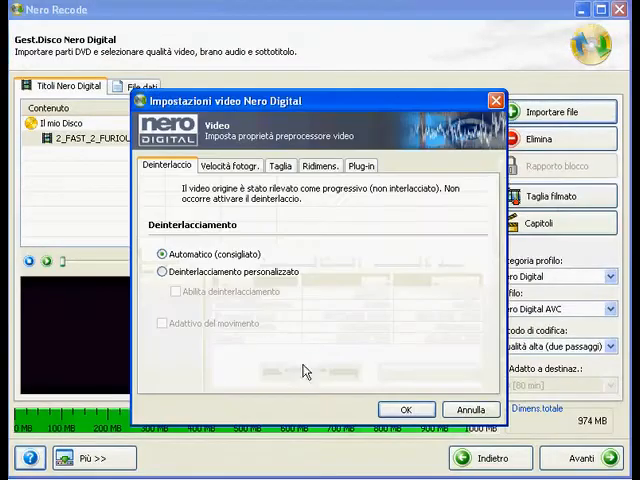
Step: Apply a custom crop (Ritaglio personale) trimming the black bars in the crop preview
left_click(280, 164)
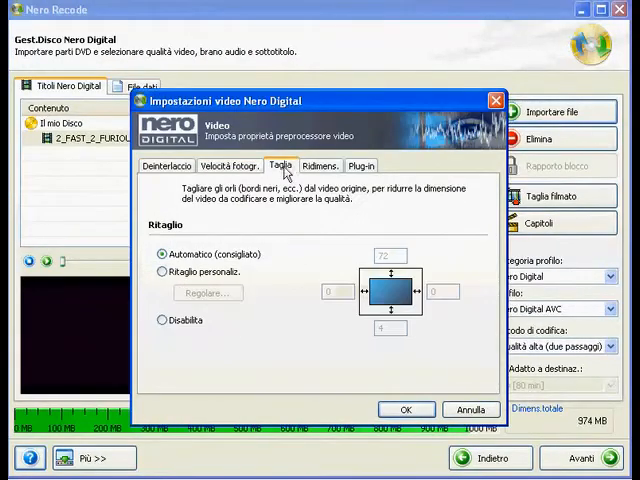
left_click(160, 272)
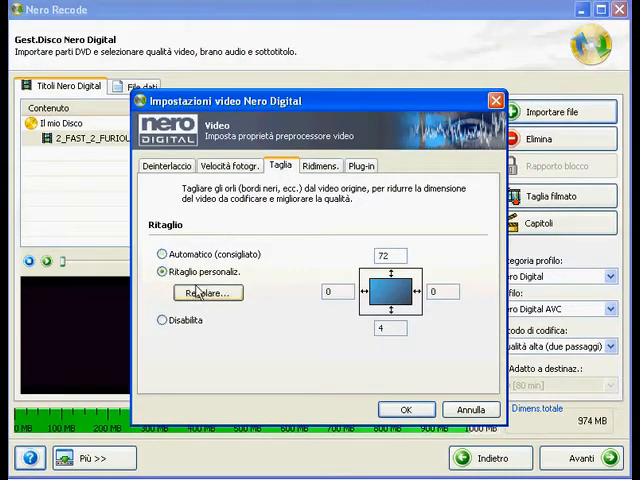
left_click(208, 292)
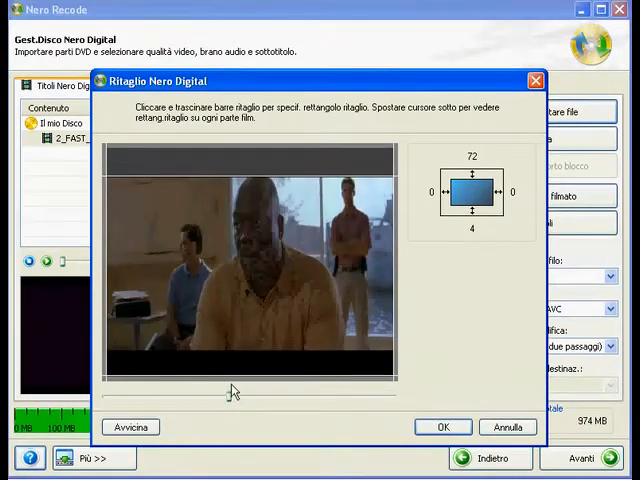
left_click_drag(232, 392, 232, 356)
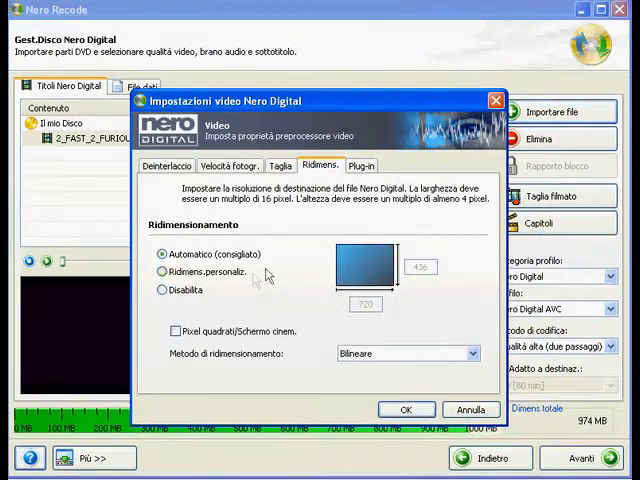
Step: Set a custom output size of 384 by 232 with Lanczos resampling and confirm
left_click(160, 272)
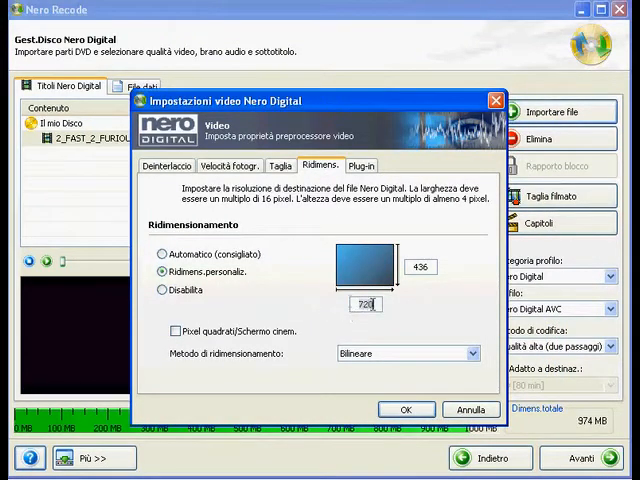
type("400")
left_click(420, 266)
type("240")
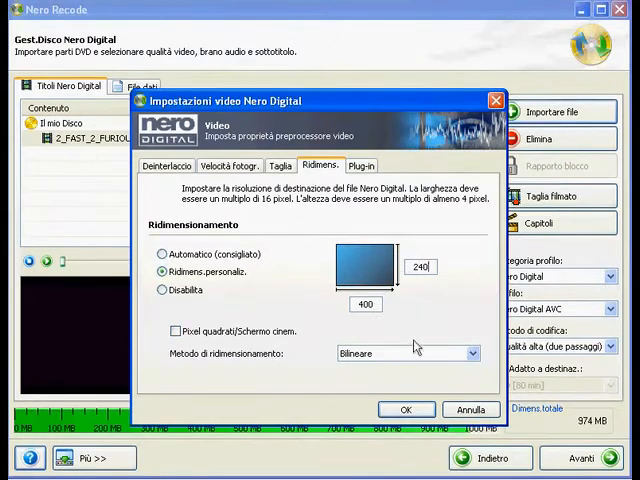
left_click(404, 352)
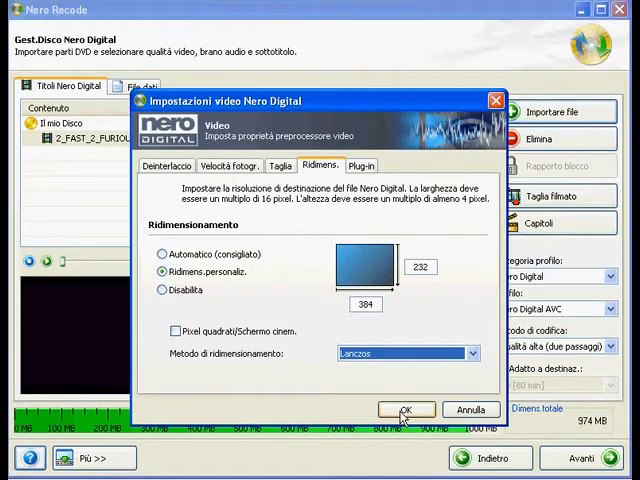
left_click(404, 408)
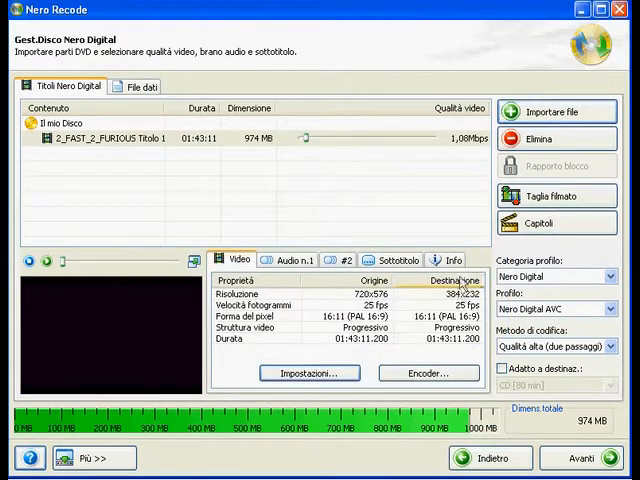
Step: Set encoder precision to Ottimo and deblocking strength from -2 to 0 in the Nero Digital Video properties
left_click(308, 372)
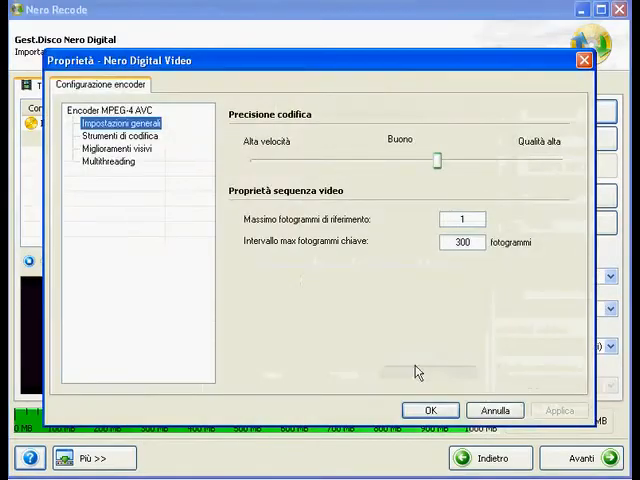
left_click_drag(436, 160, 490, 164)
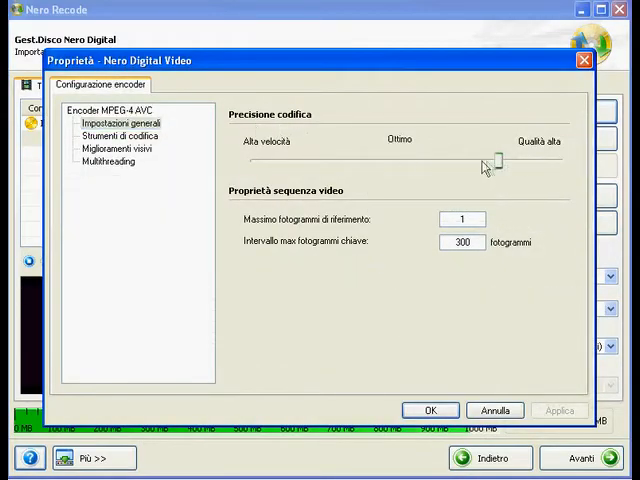
left_click(120, 136)
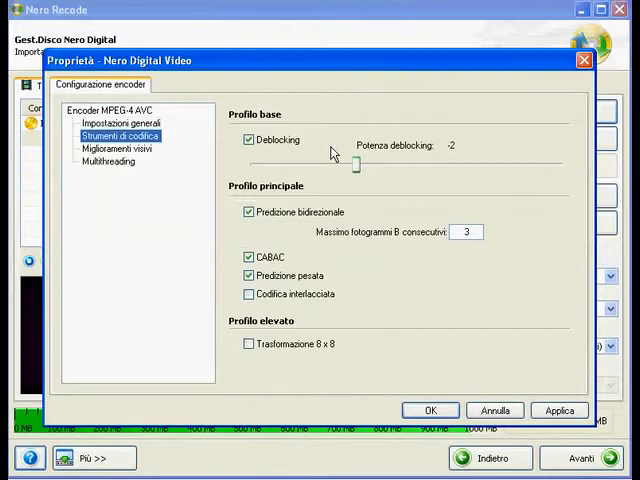
left_click_drag(356, 164, 408, 164)
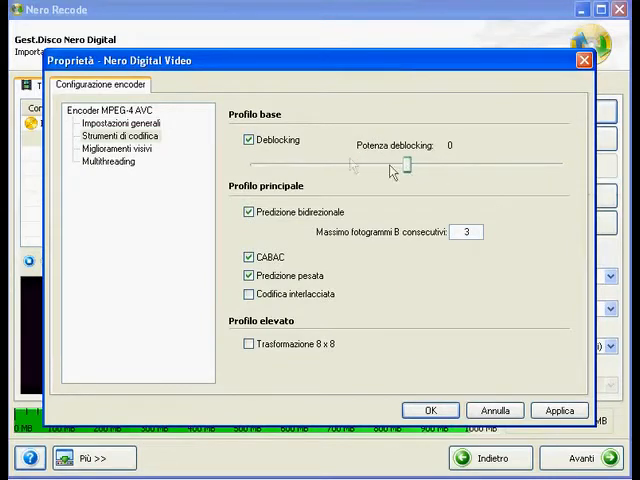
left_click(120, 148)
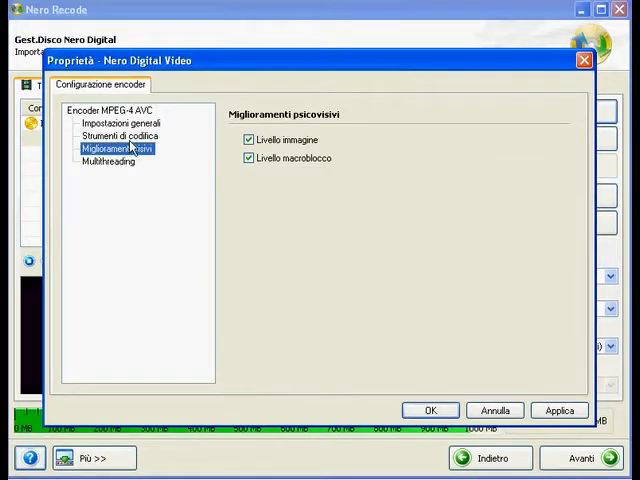
left_click(118, 136)
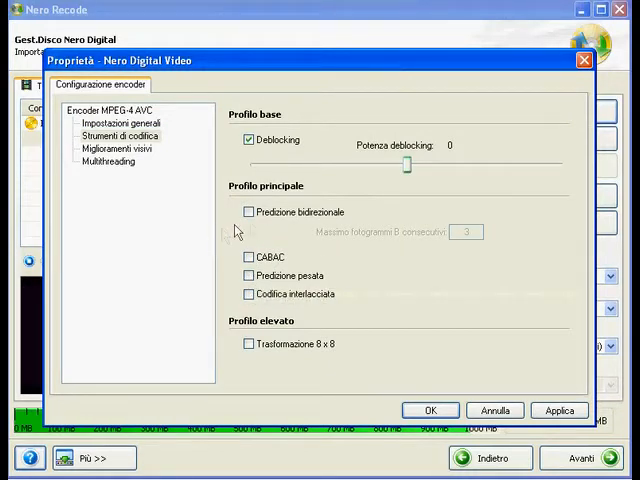
mouse_move(352, 232)
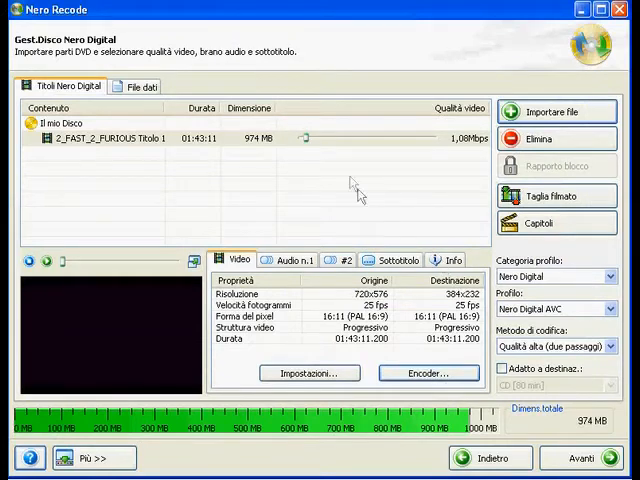
mouse_move(304, 140)
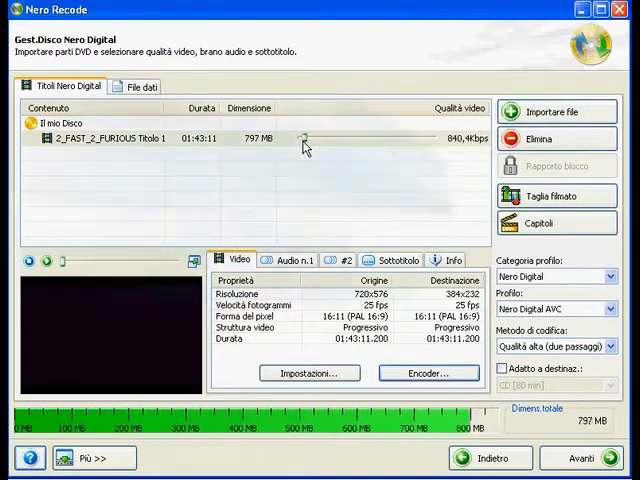
Step: Drag the title's file-size slider down to 510 MB (about 451 kbps video)
left_click_drag(304, 140, 292, 140)
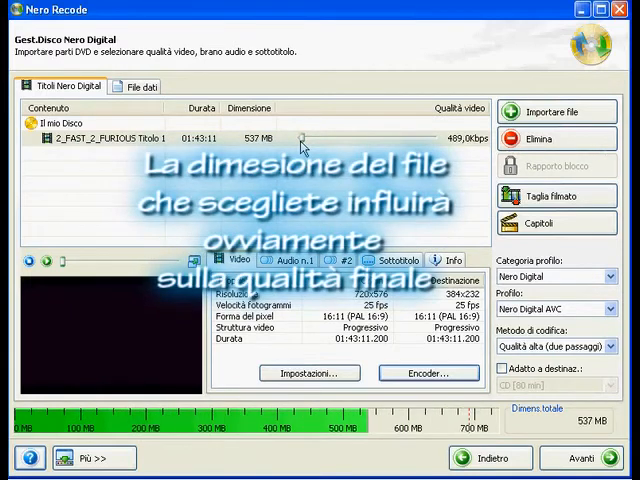
left_click_drag(304, 140, 298, 140)
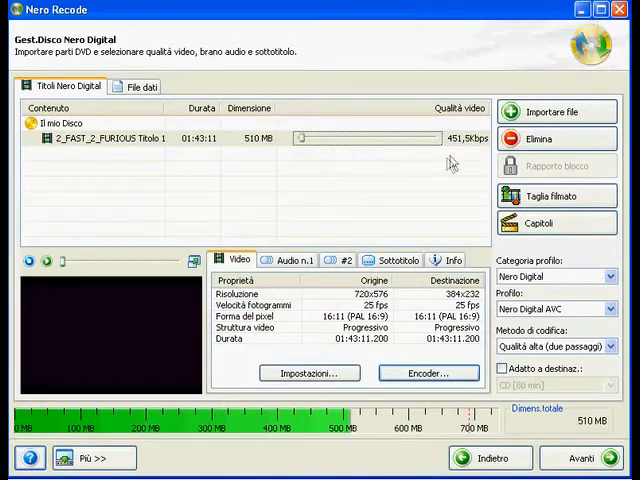
left_click(290, 260)
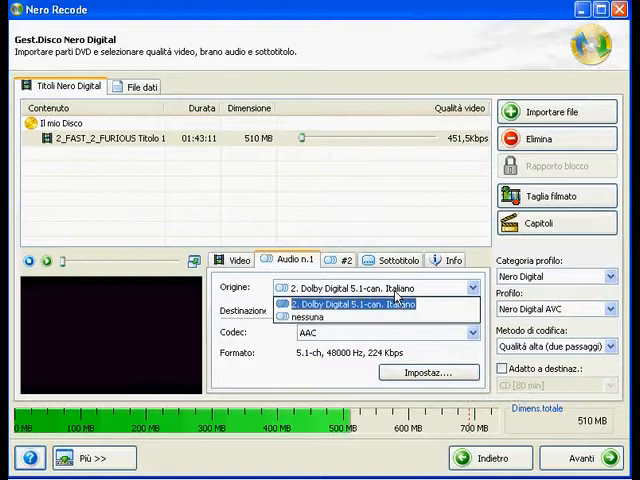
Step: Switch the audio track to custom stereo AAC at 44100 Hz with an 80 kbps bitrate
left_click(428, 372)
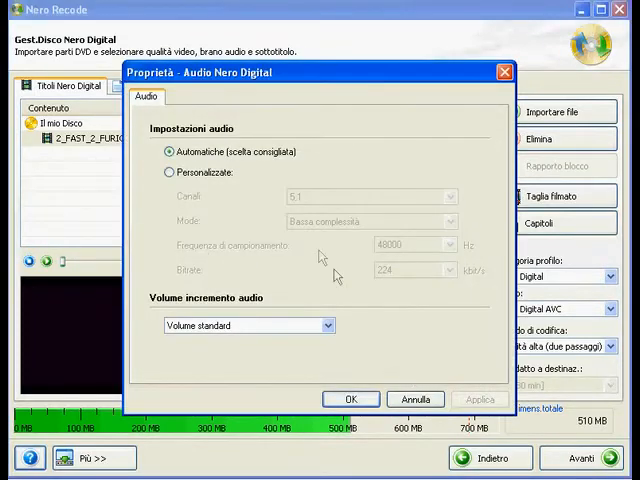
left_click(168, 172)
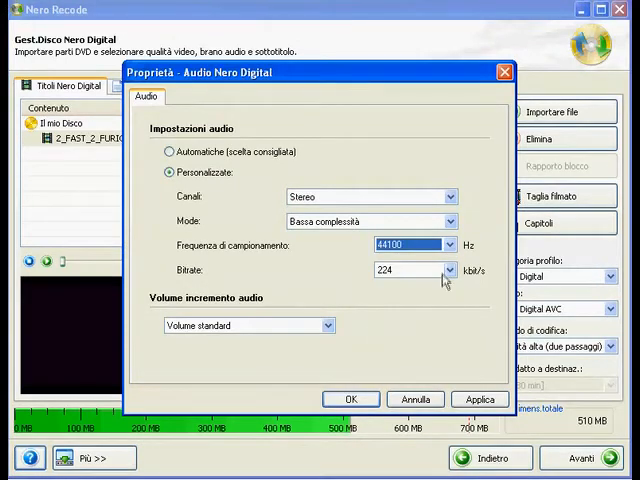
left_click(446, 270)
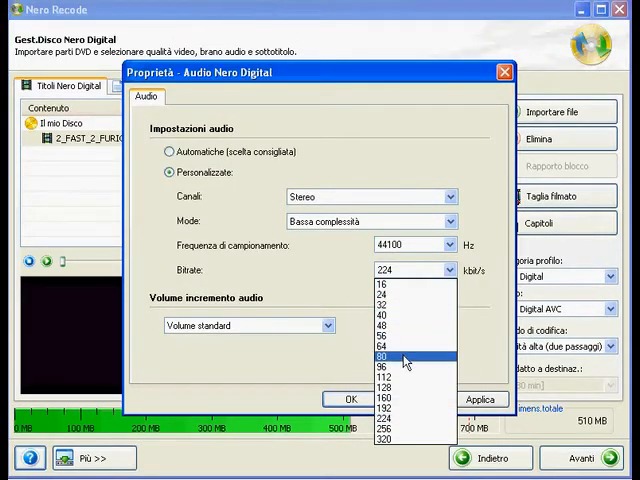
left_click(404, 356)
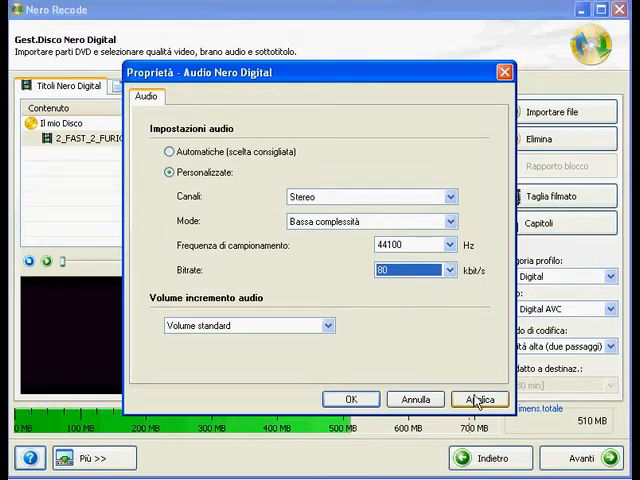
left_click(480, 398)
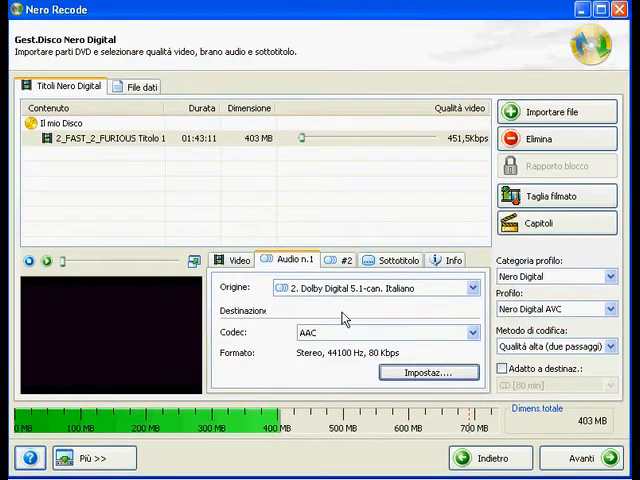
Step: Set the main subtitle track (Brano sottotitoli princ.) to 'nessuna'
left_click(392, 260)
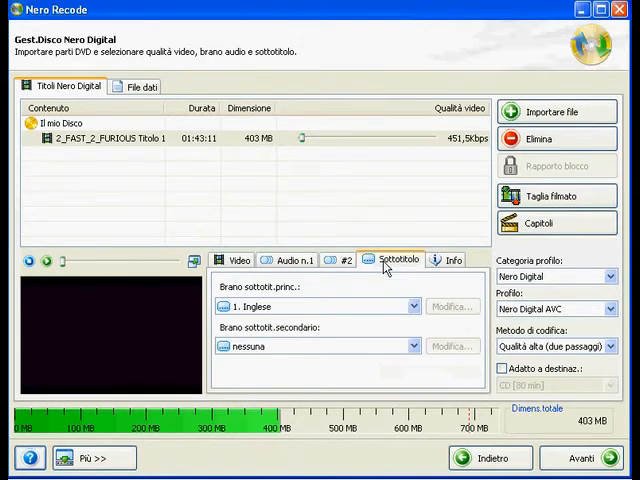
left_click(410, 308)
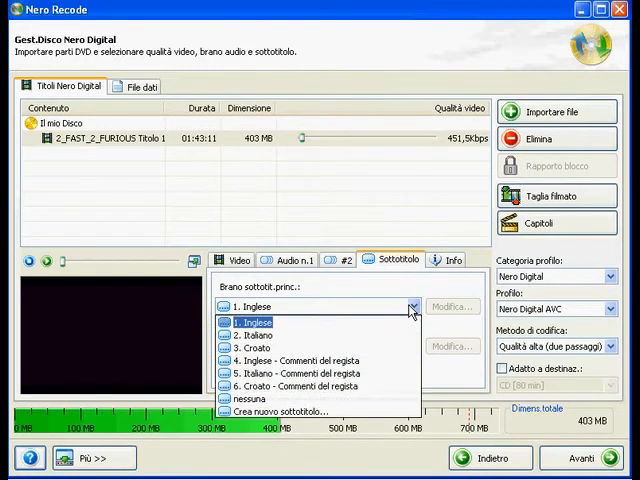
left_click(248, 396)
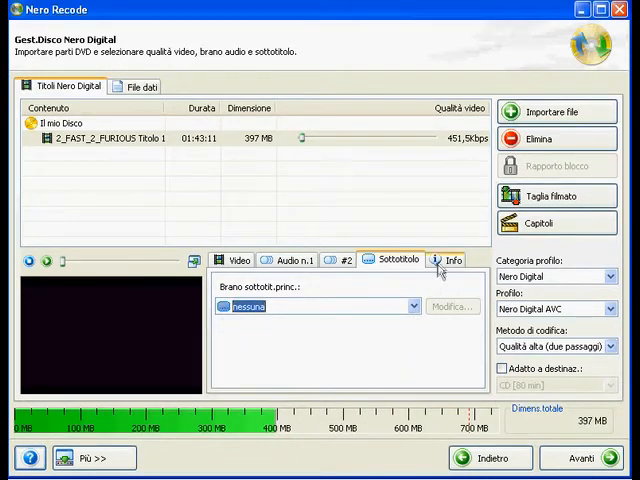
left_click(238, 260)
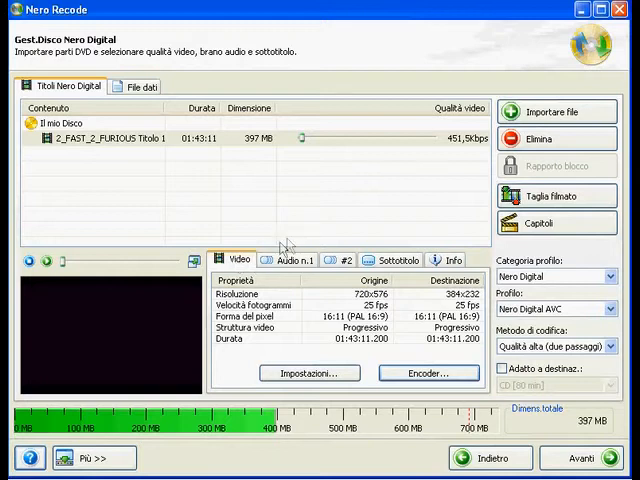
mouse_move(426, 236)
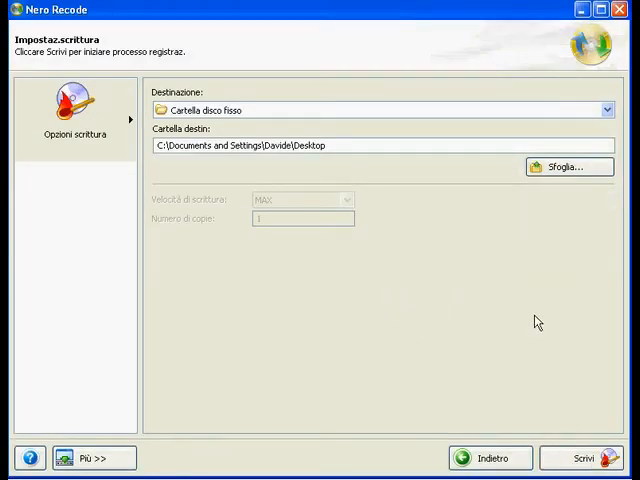
Step: Start the Nero Digital encode to the Desktop hard-disk folder with Scrivi
left_click(594, 456)
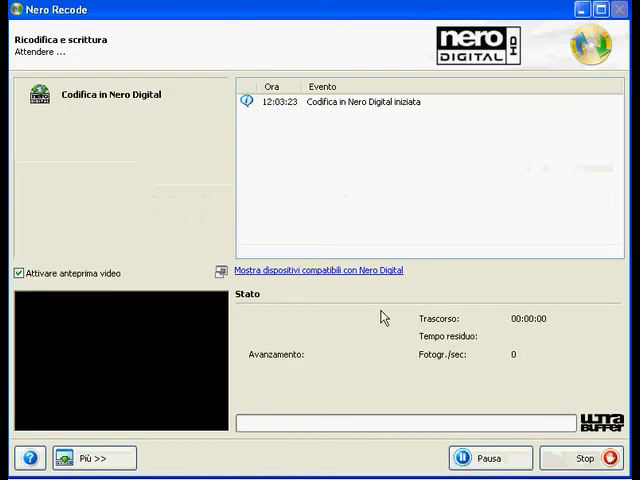